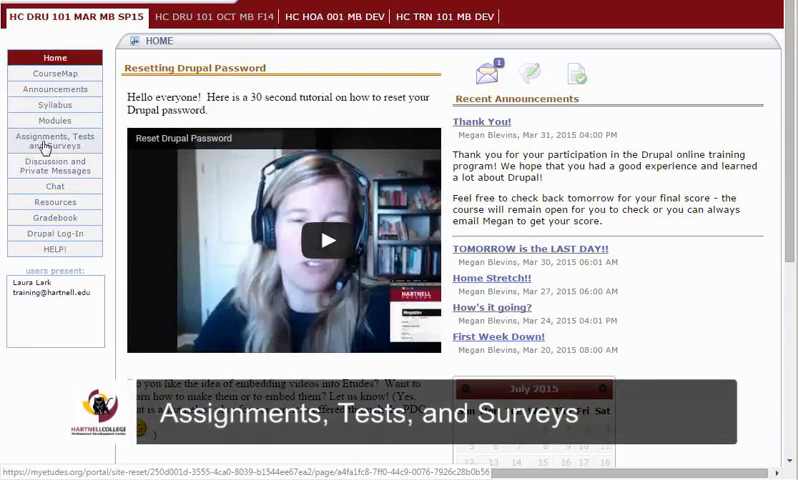
left_click(53, 140)
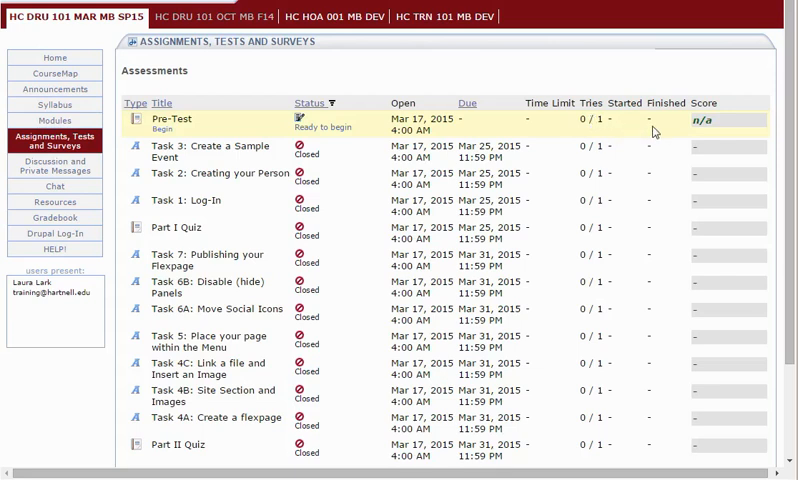
mouse_move(685, 132)
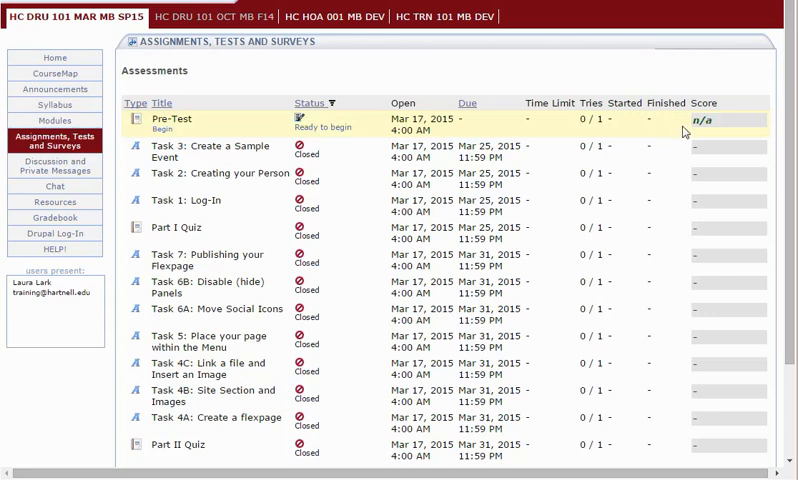